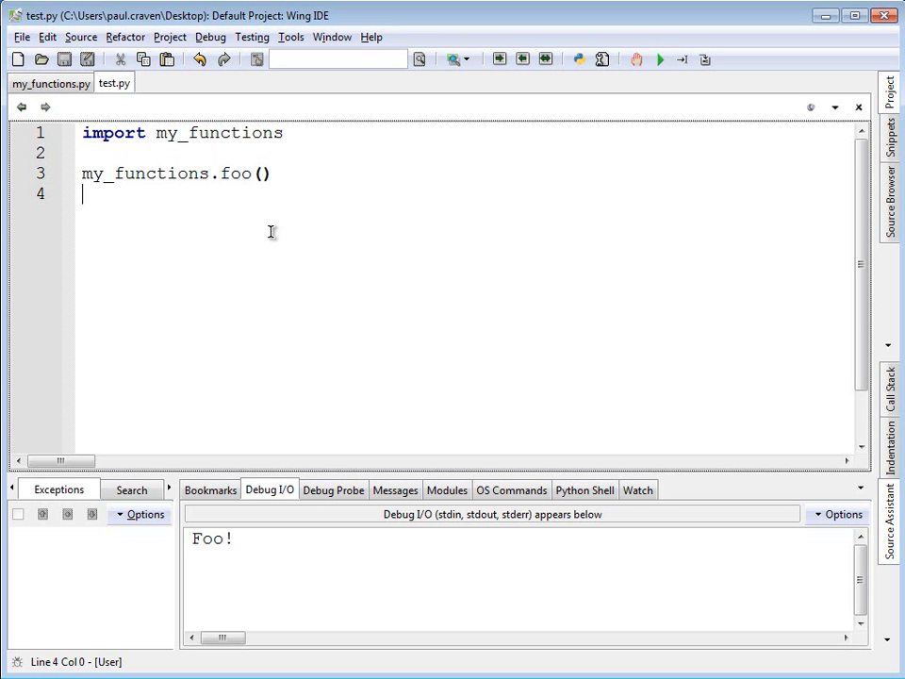
Run test.py and see the my_functions import on line 1 flagged as a syntax error.
left_click(221, 174)
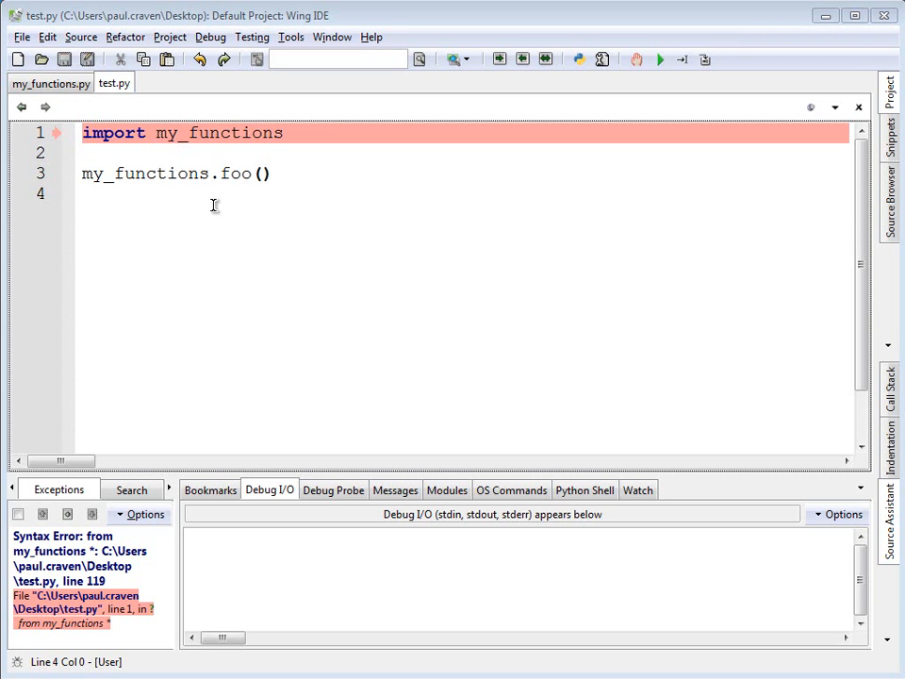
mouse_move(214, 211)
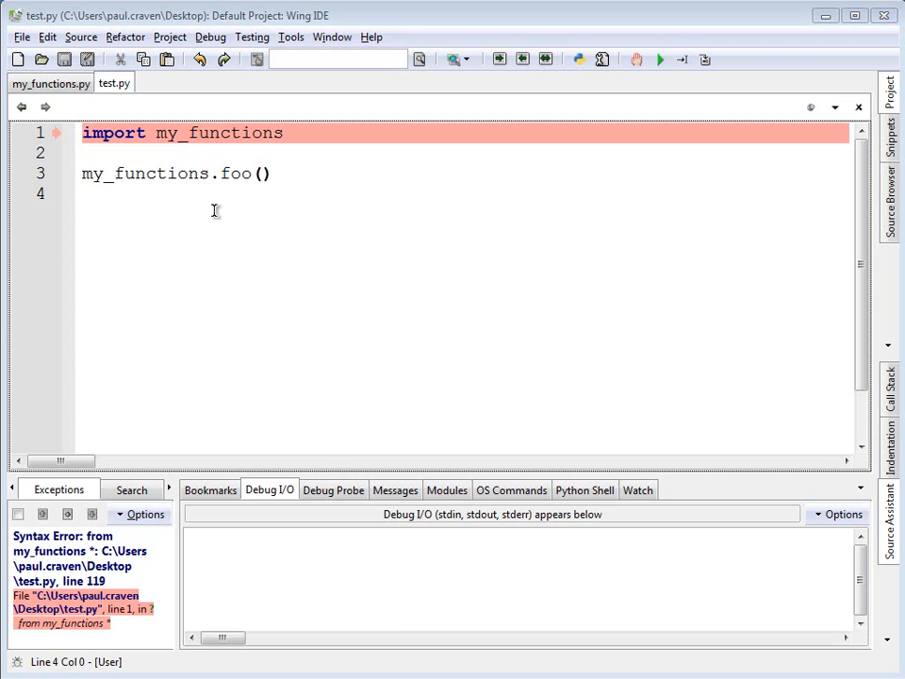
mouse_move(207, 171)
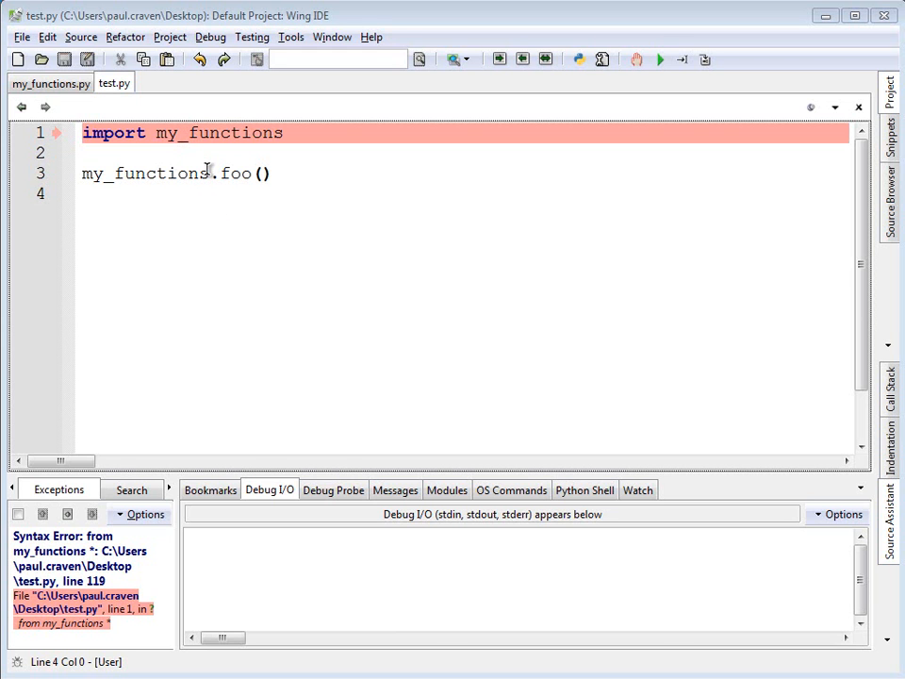
left_click(288, 153)
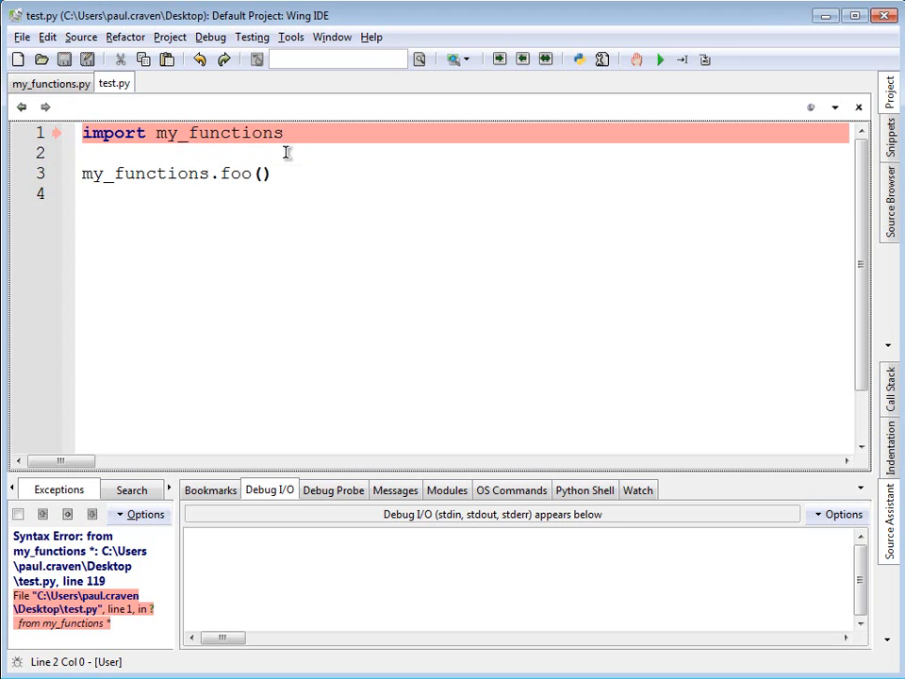
Use 'from my_functions import *' and foo(), then save and run test.py to print Foo!
type("from my_functions import *")
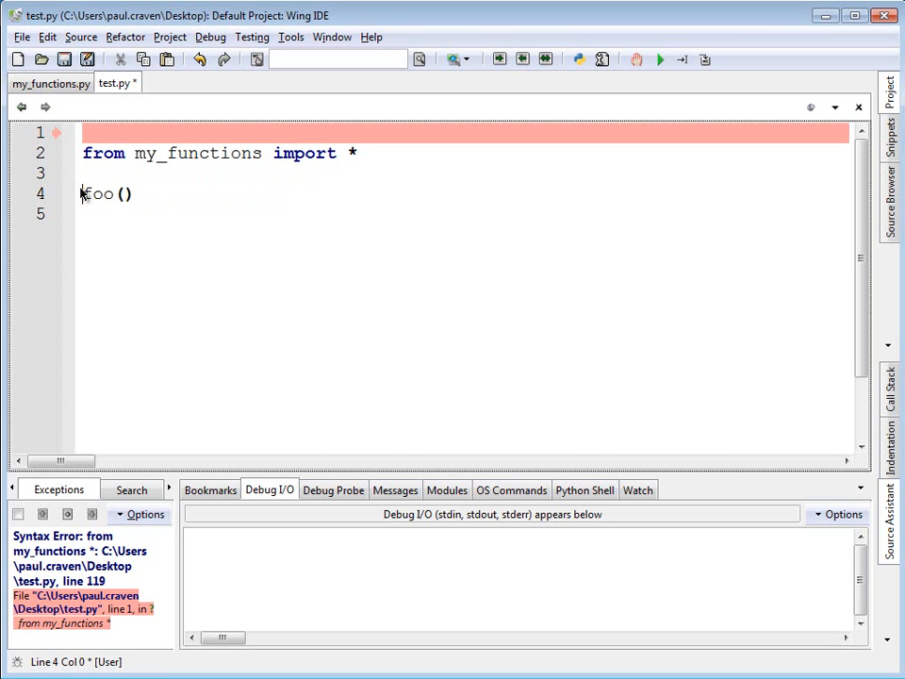
left_click(660, 59)
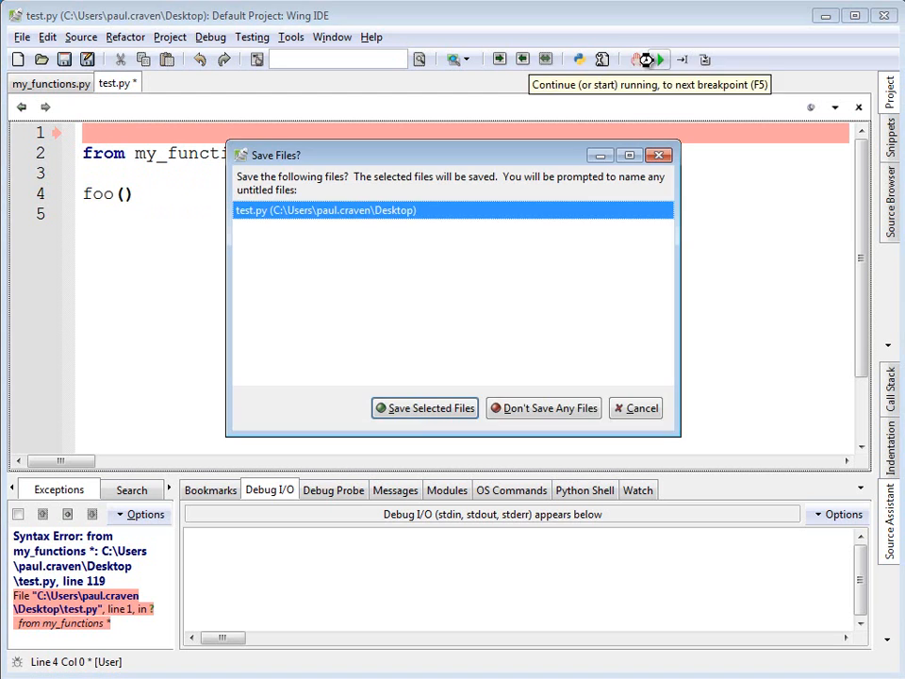
left_click(424, 407)
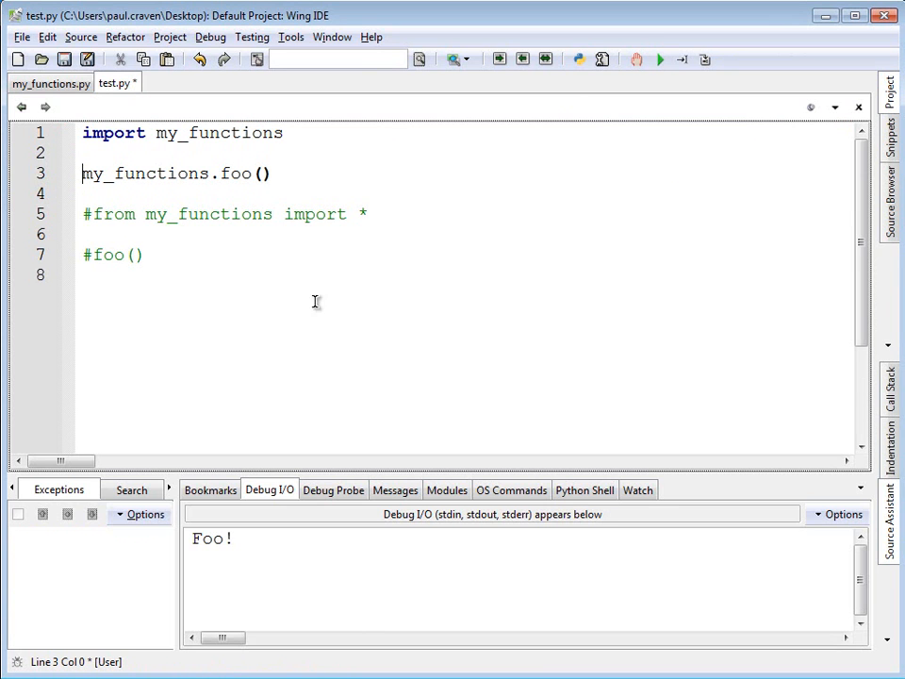
mouse_move(309, 368)
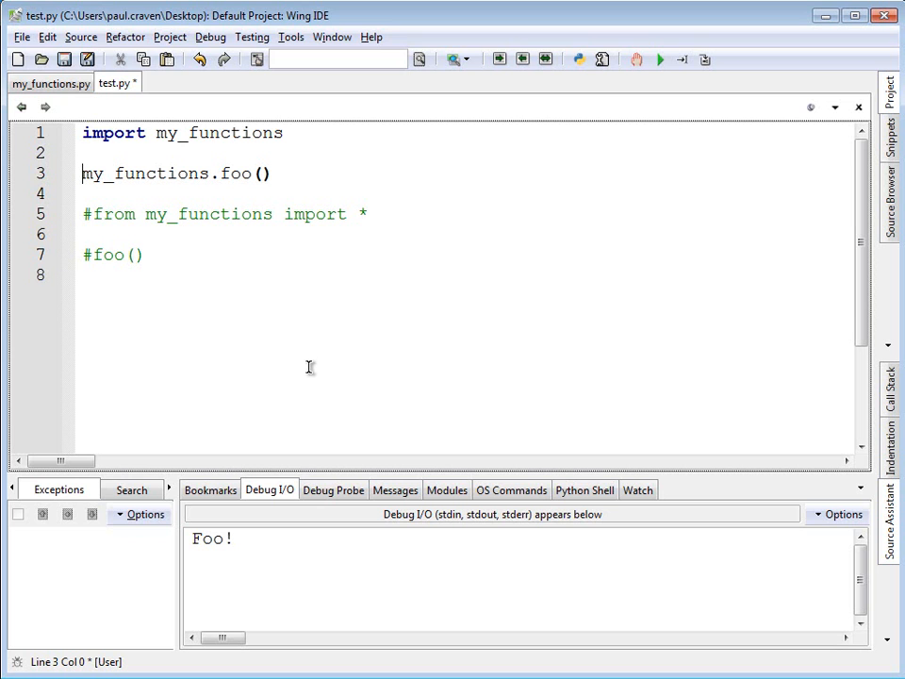
mouse_move(304, 369)
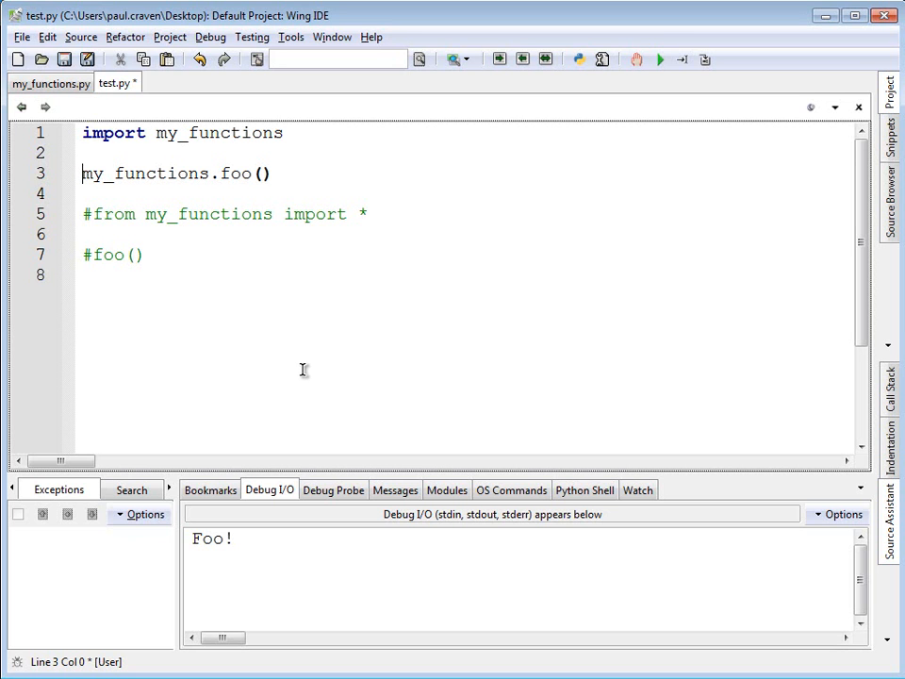
mouse_move(294, 365)
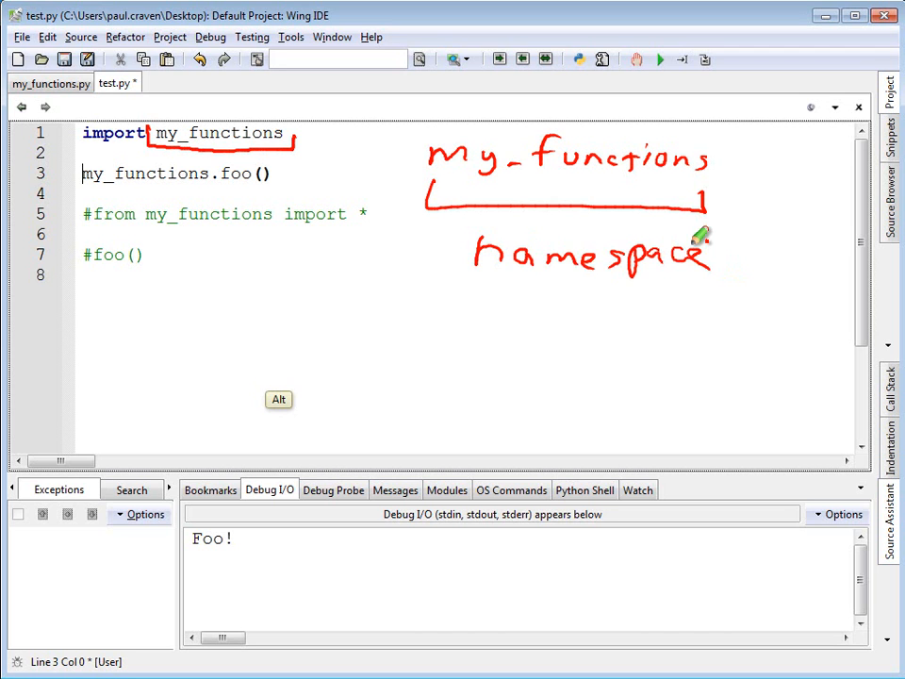
mouse_move(189, 354)
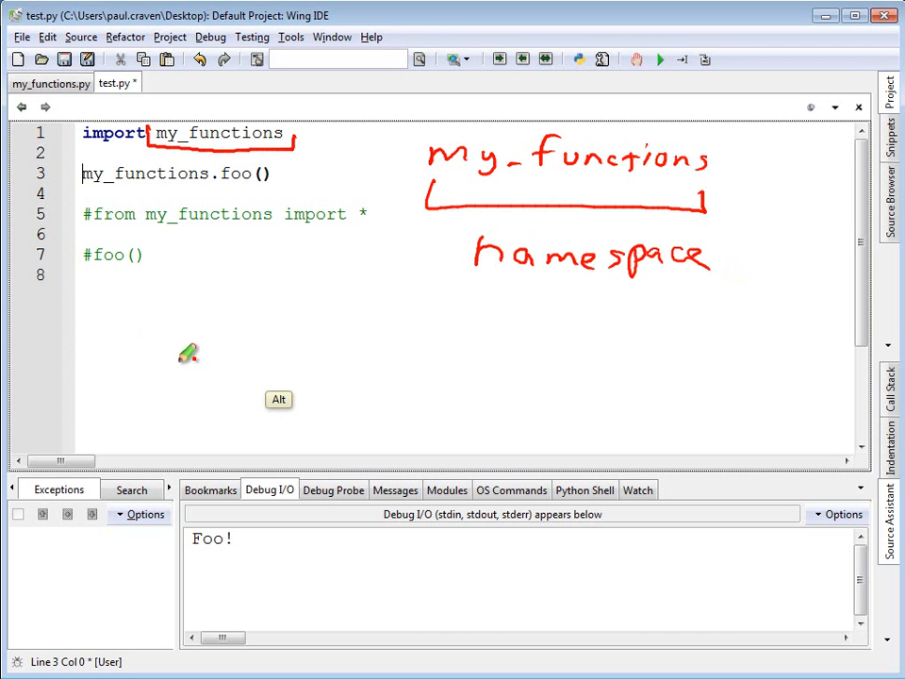
mouse_move(192, 368)
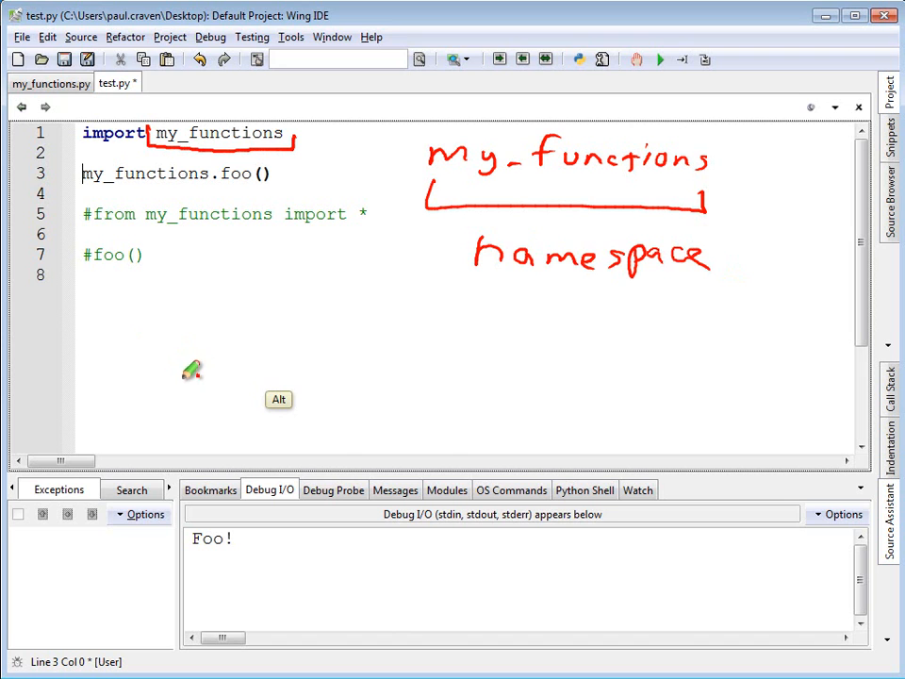
mouse_move(179, 366)
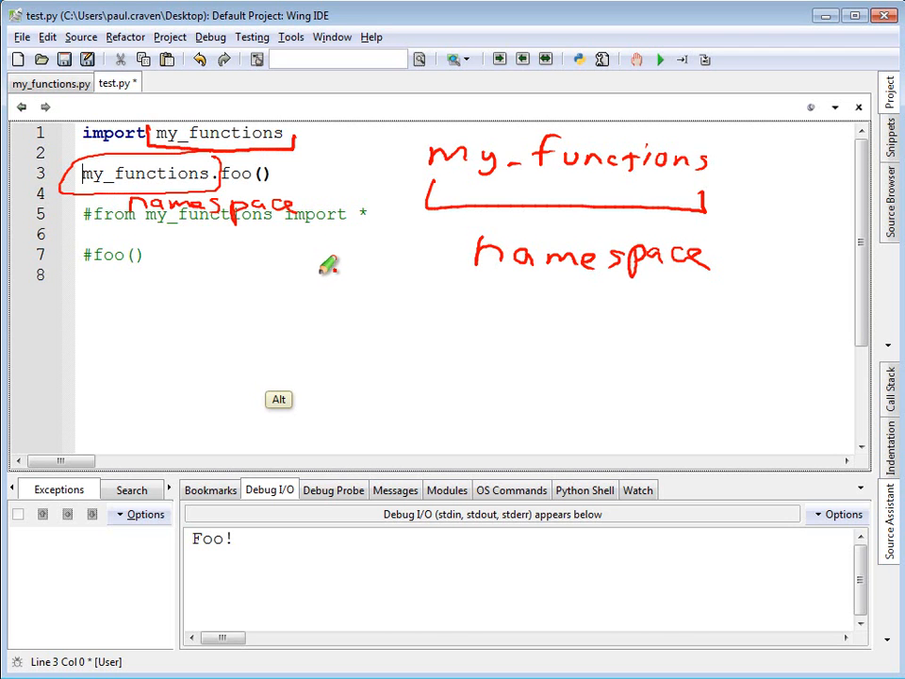
mouse_move(322, 261)
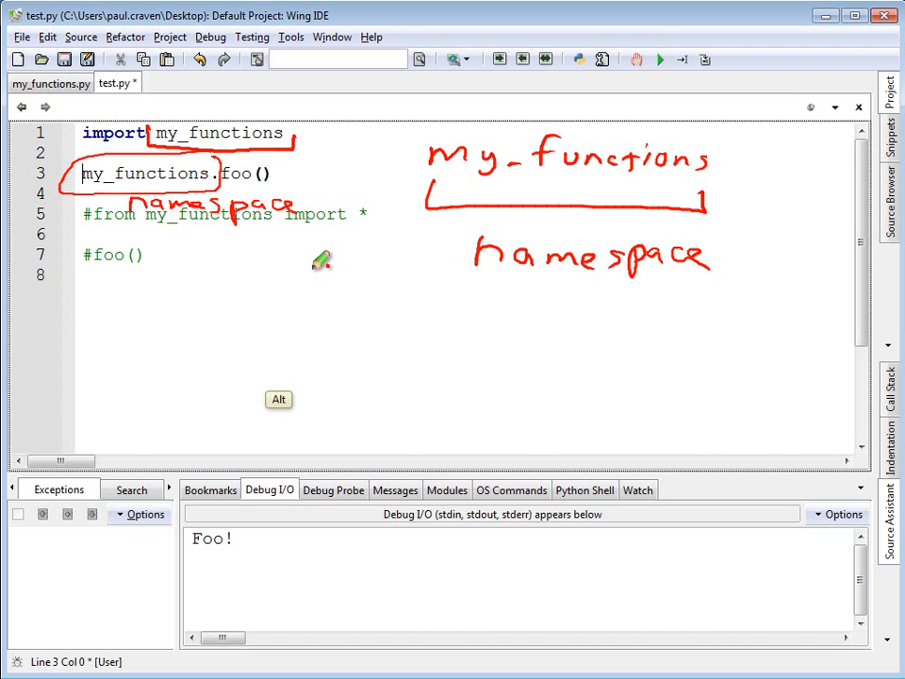
mouse_move(335, 185)
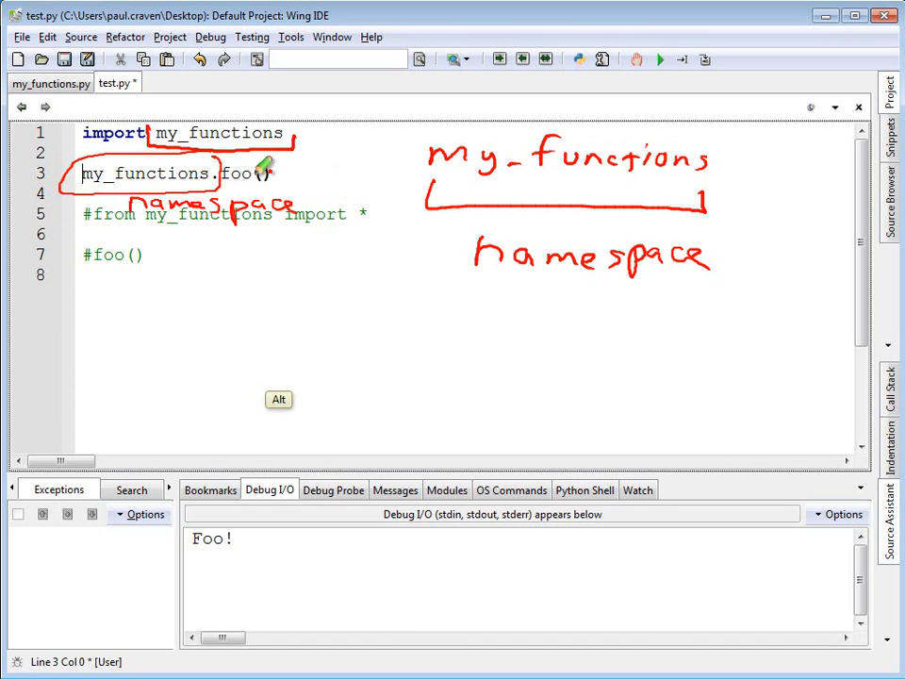
mouse_move(509, 207)
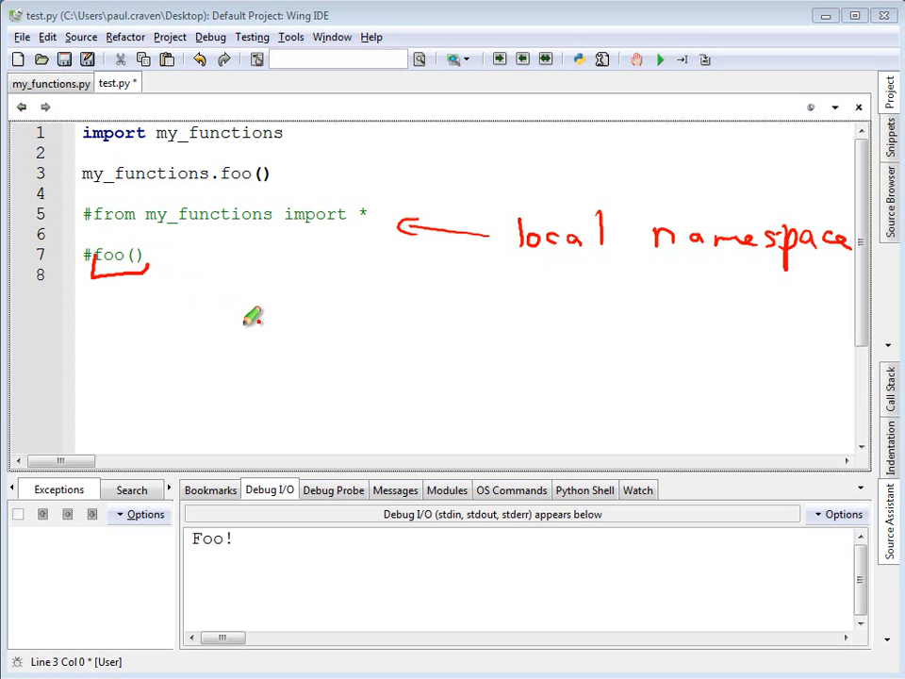
mouse_move(258, 317)
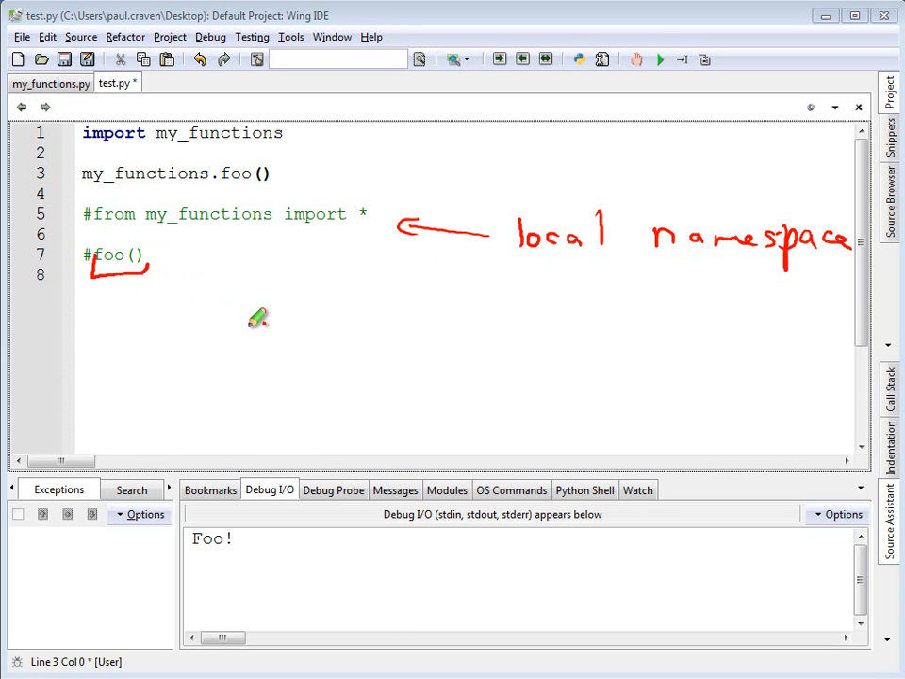
mouse_move(581, 264)
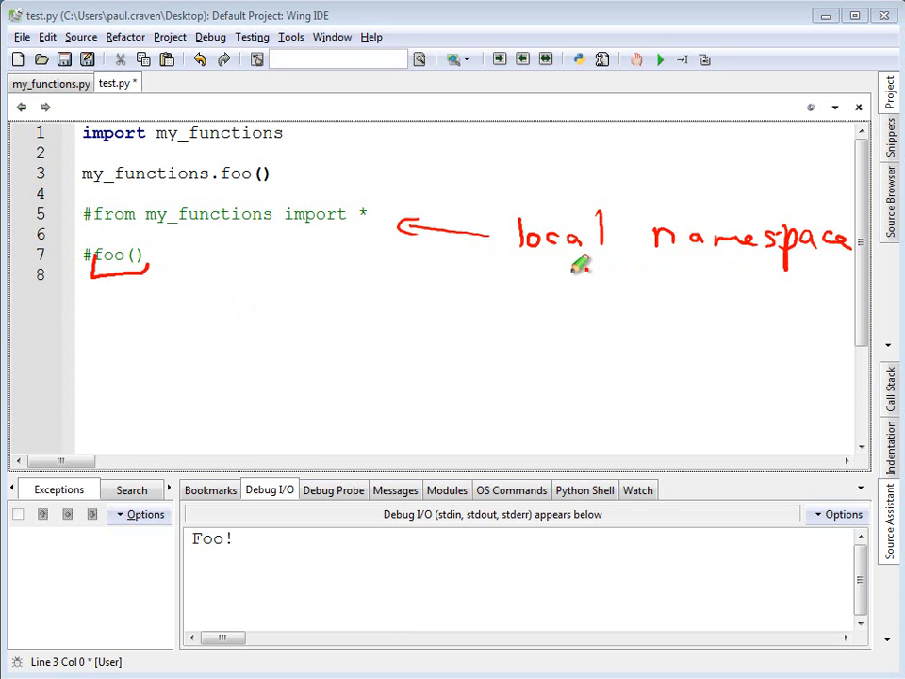
left_click_drag(517, 273, 854, 272)
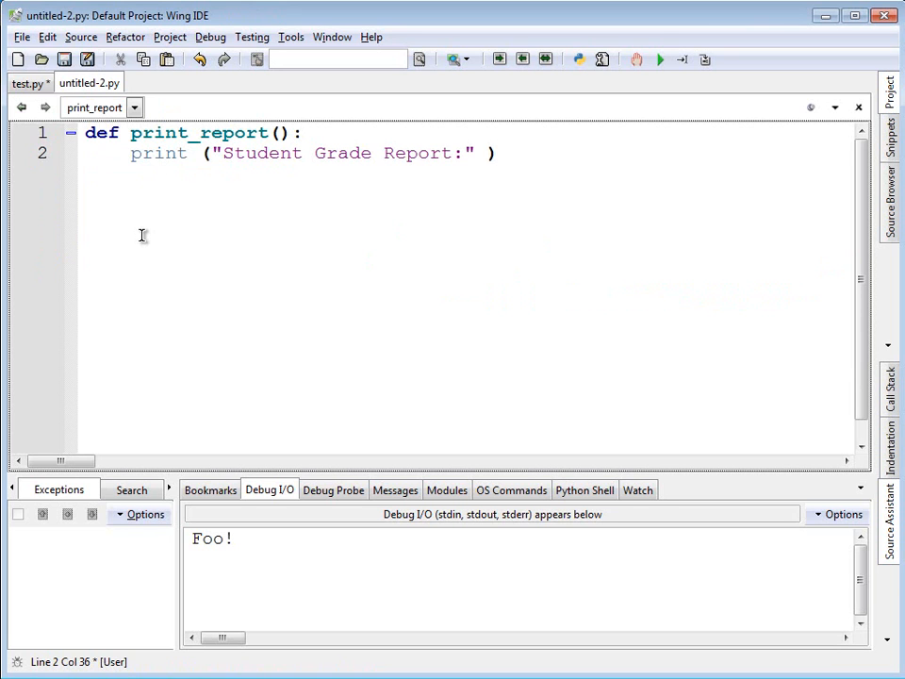
Save the new print_report module as student_functions.py.
left_click(186, 152)
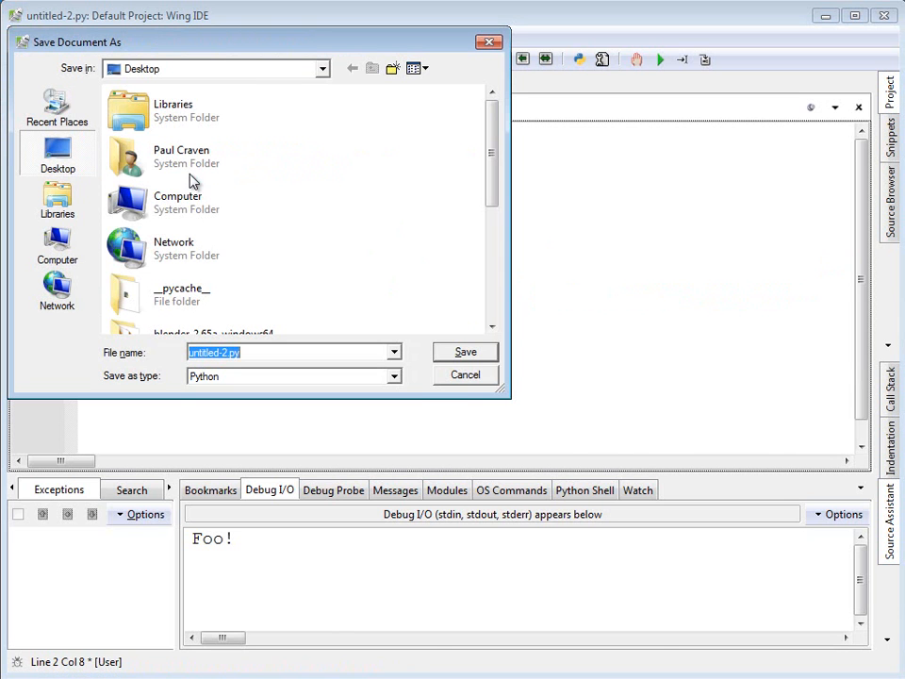
mouse_move(443, 387)
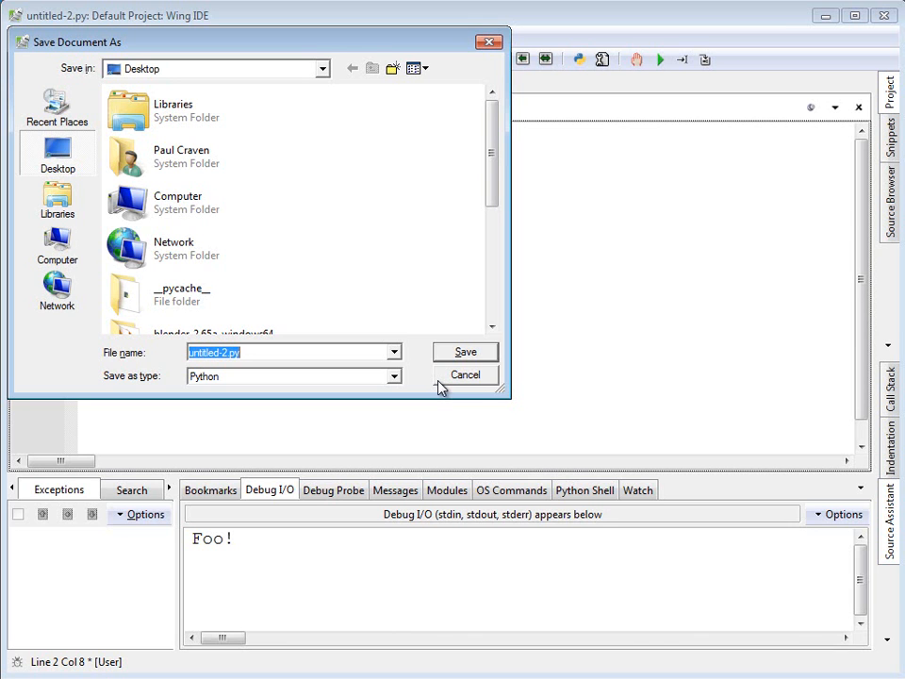
type("student_functions")
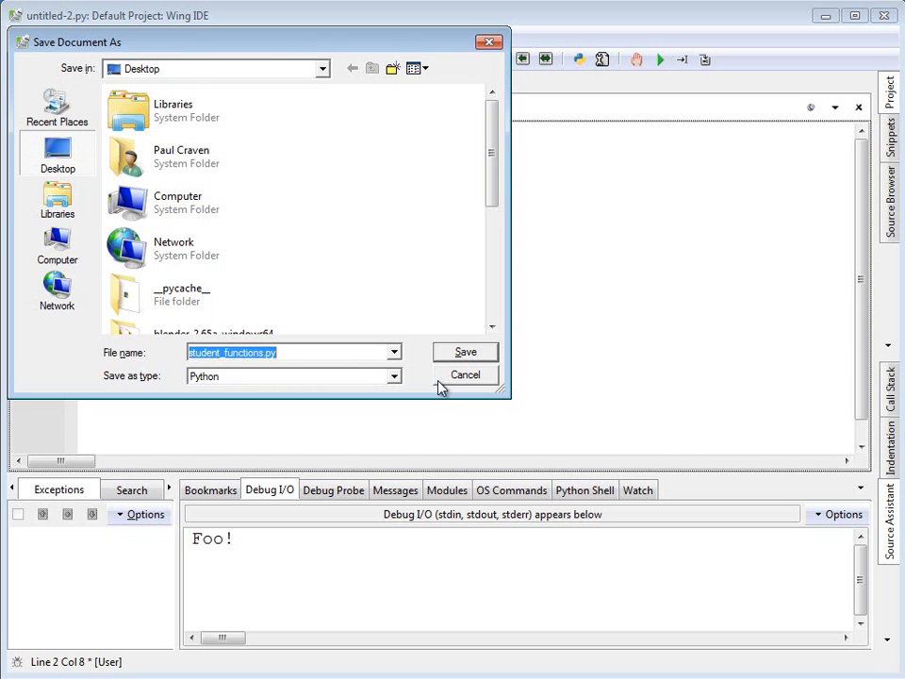
left_click(464, 352)
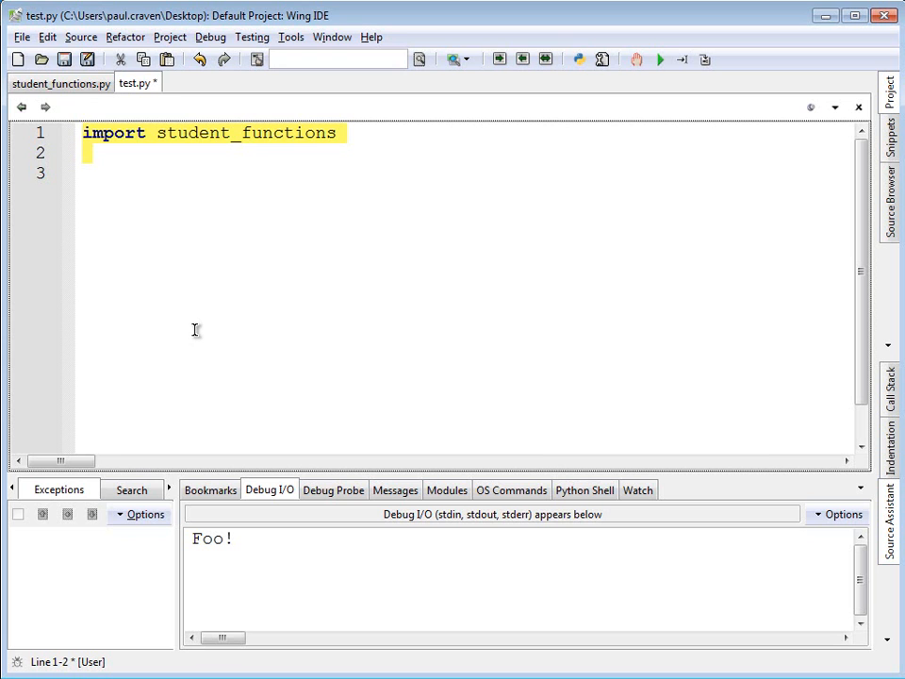
Write 'from student_functions import *' and print_report() in test.py, then run it.
type("from")
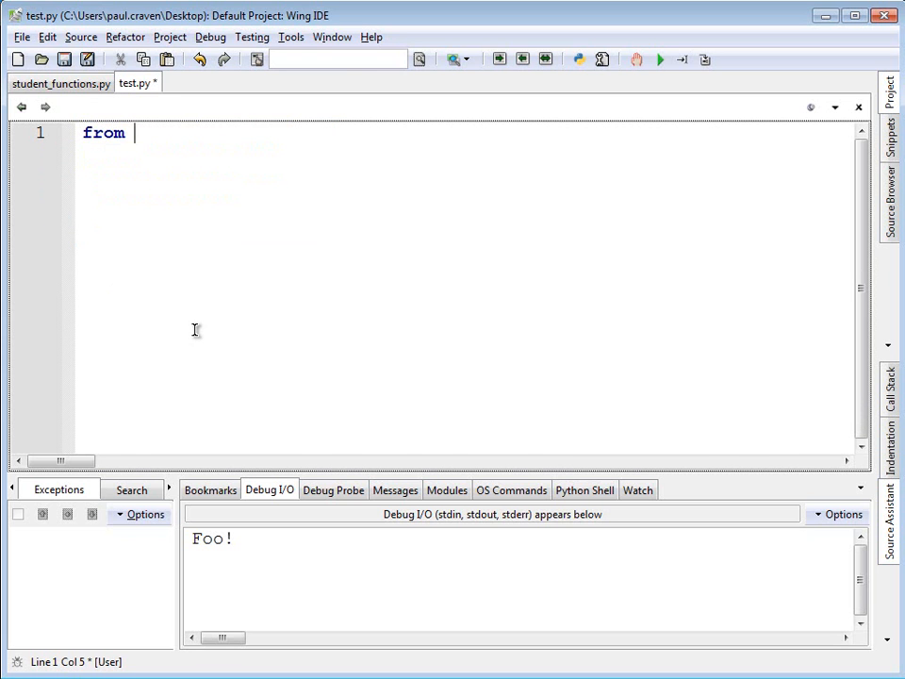
type("student_functions")
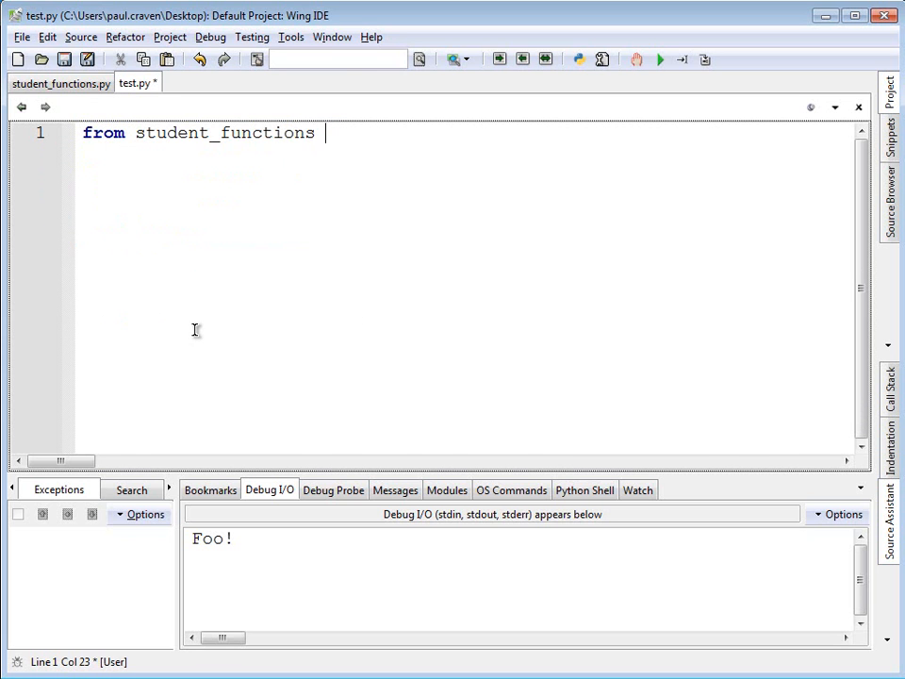
type("import *")
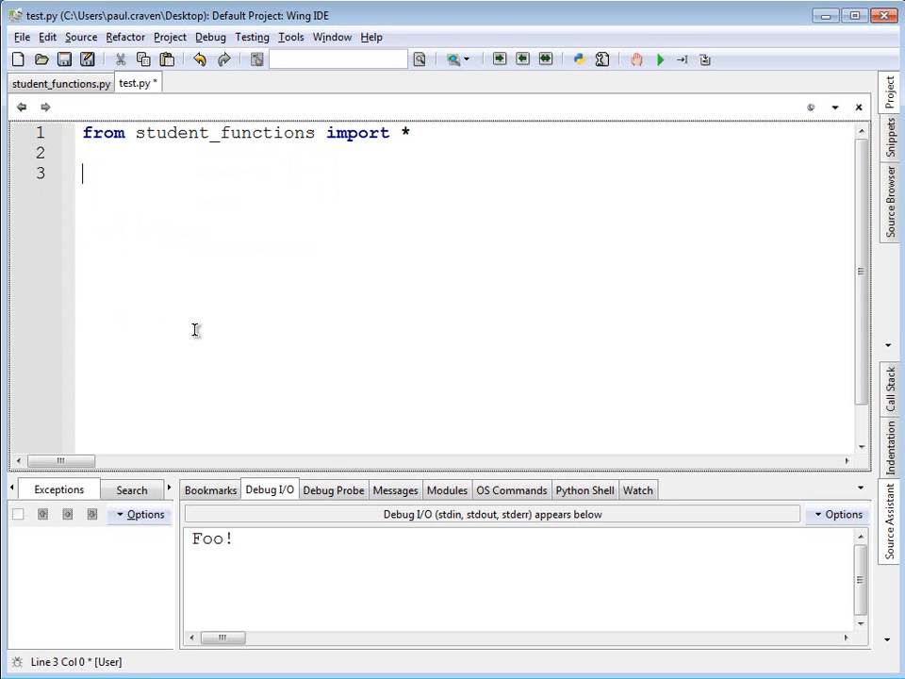
type("print_report")
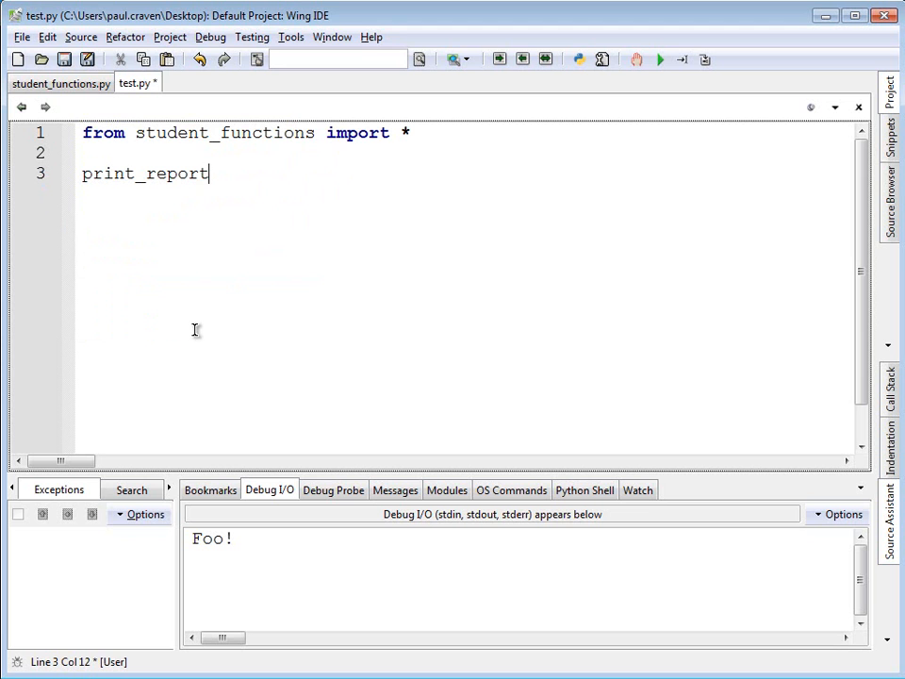
type("()")
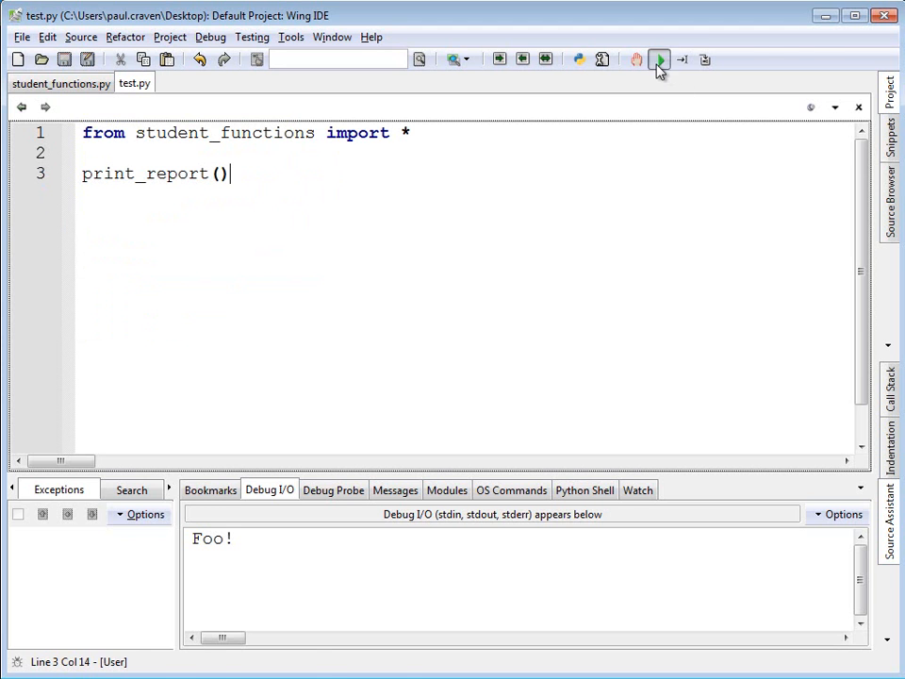
left_click(660, 59)
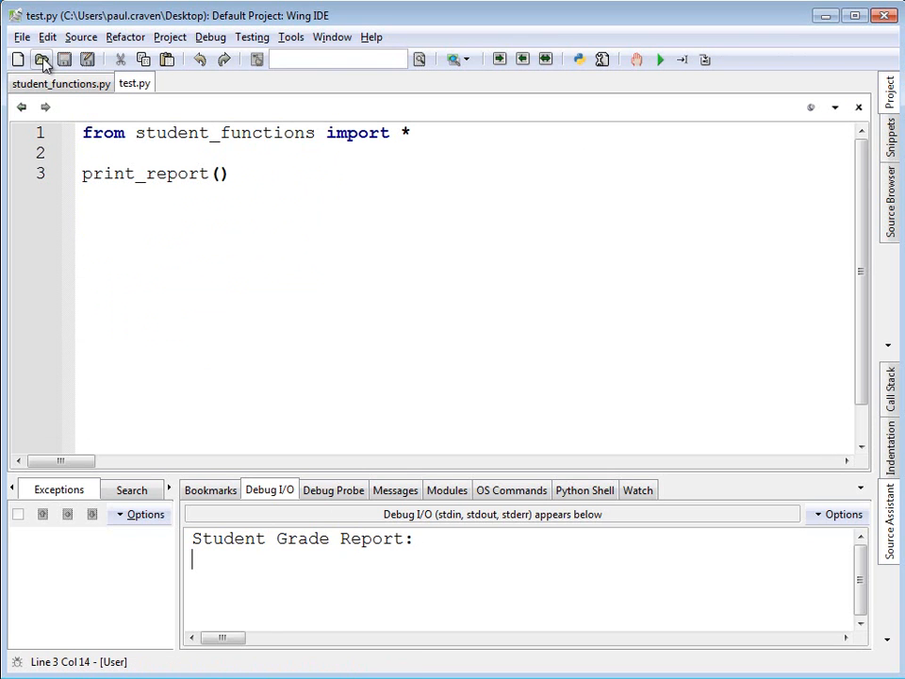
Create a new print_report module printing 'Financial Report:' and save it as financial_functions.py.
left_click(17, 59)
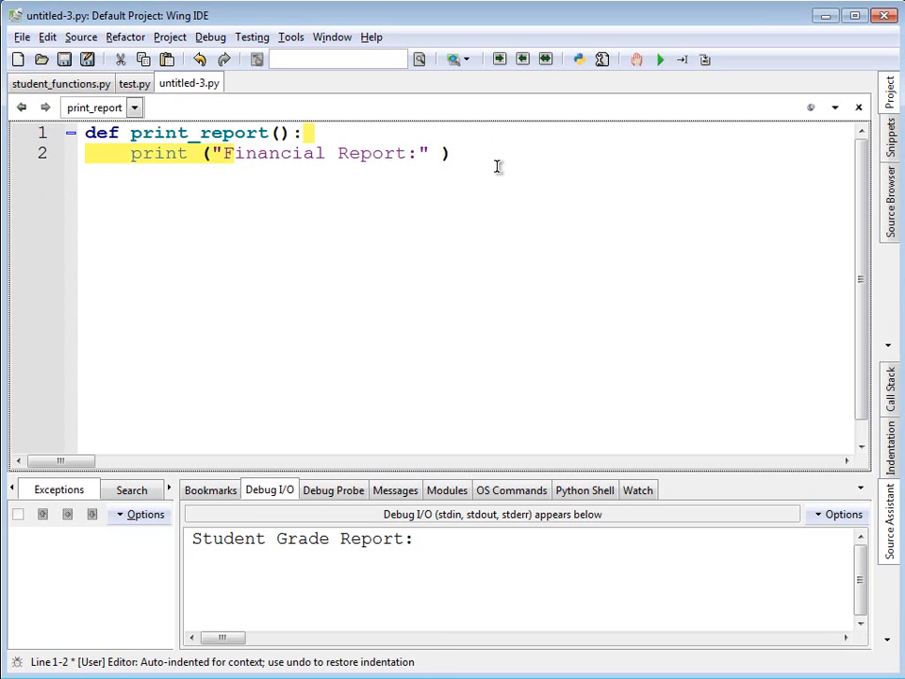
left_click(452, 153)
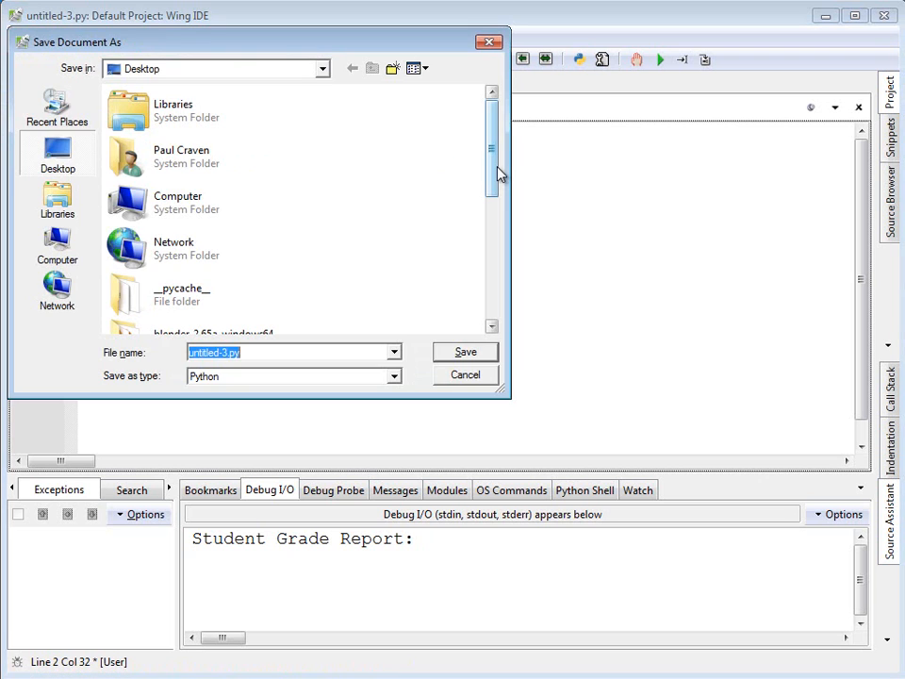
type("financial_functions.p")
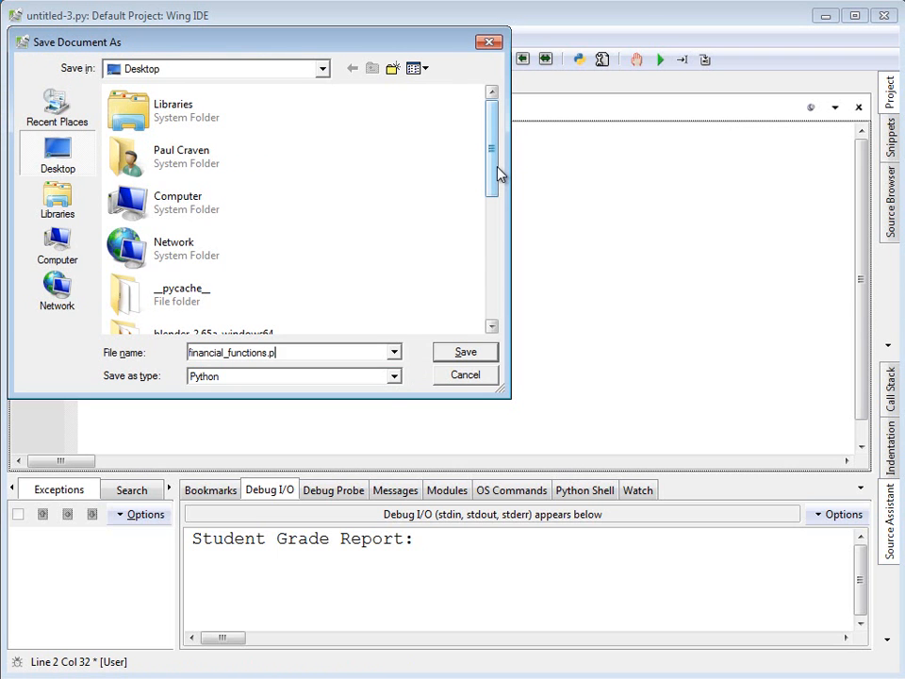
type("y")
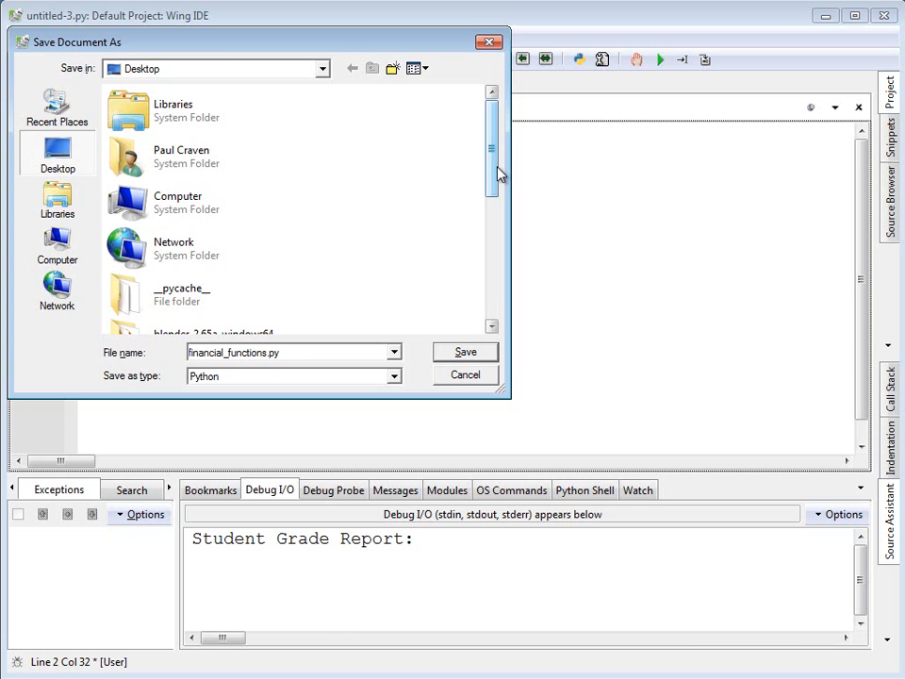
left_click(464, 351)
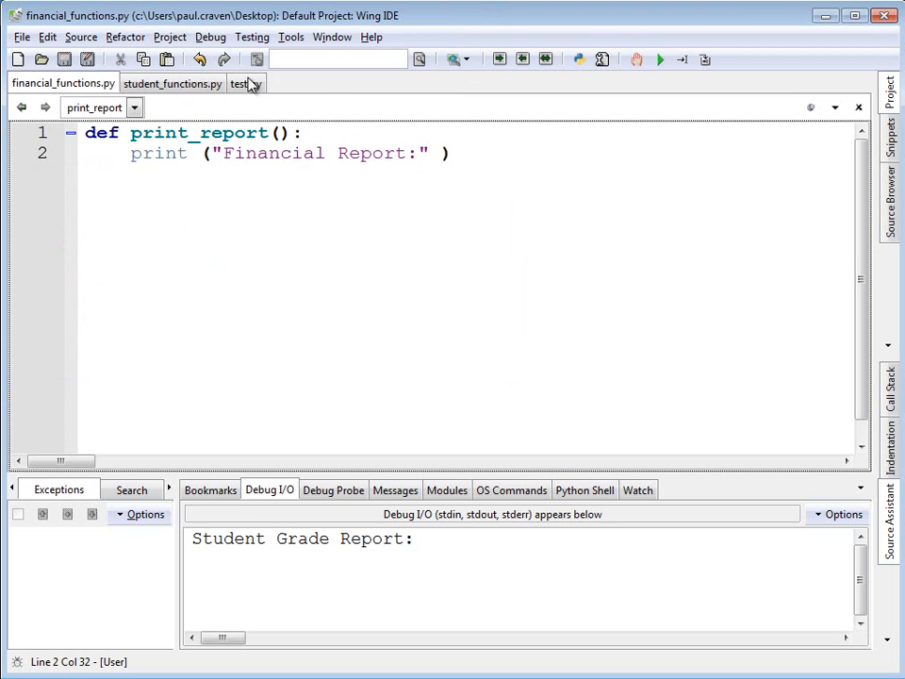
Add 'from financial_functions import *' as line 2 of test.py and save it.
left_click(243, 83)
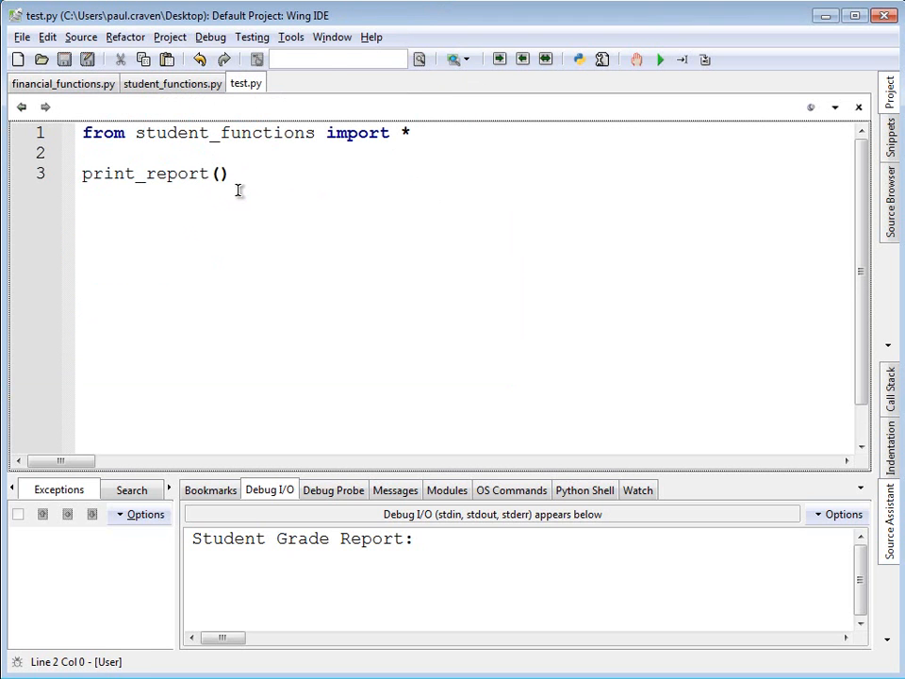
type("from")
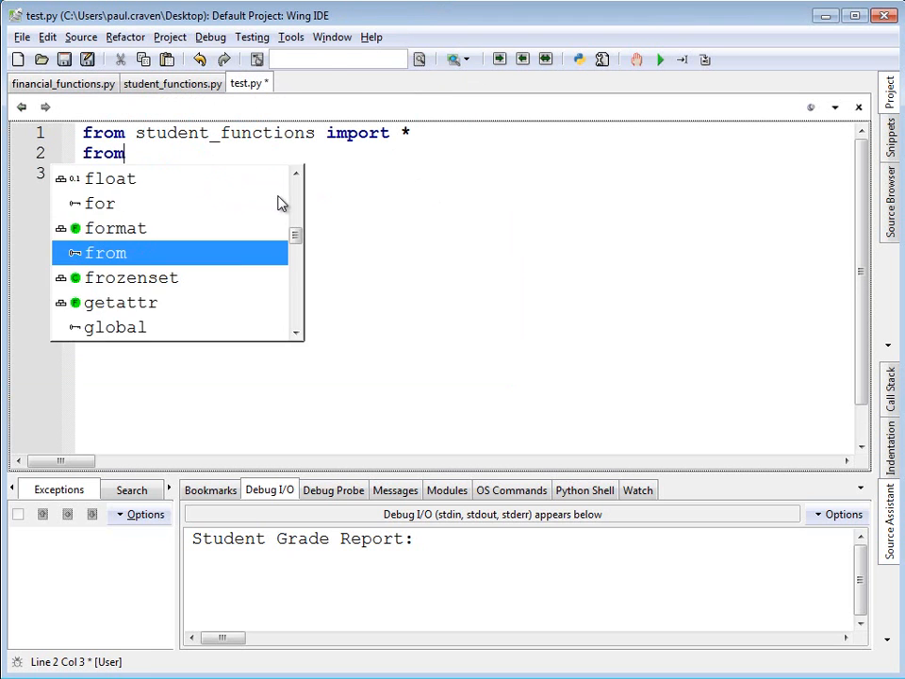
type("fin")
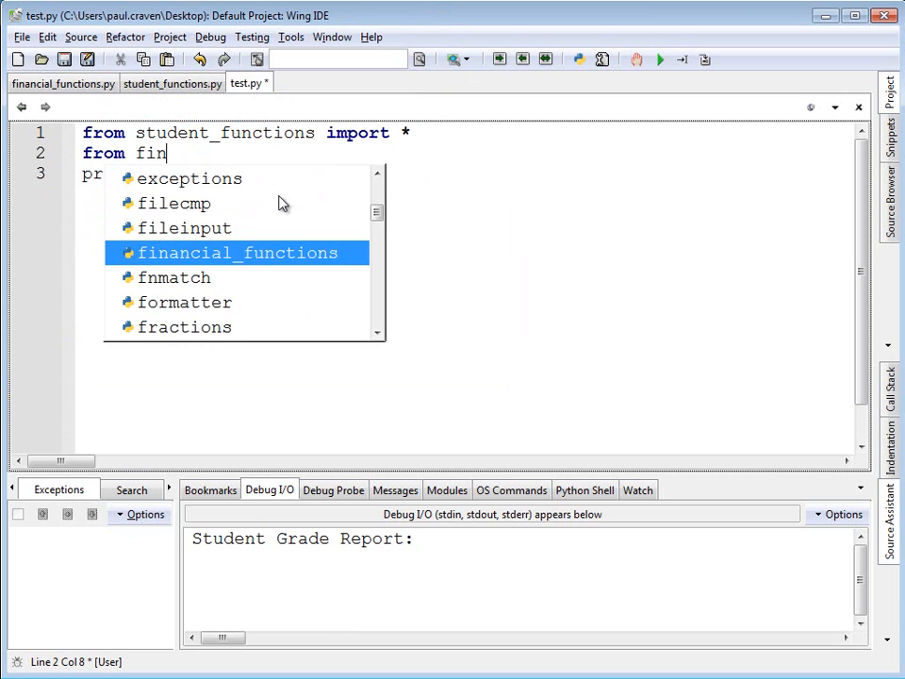
double_click(238, 251)
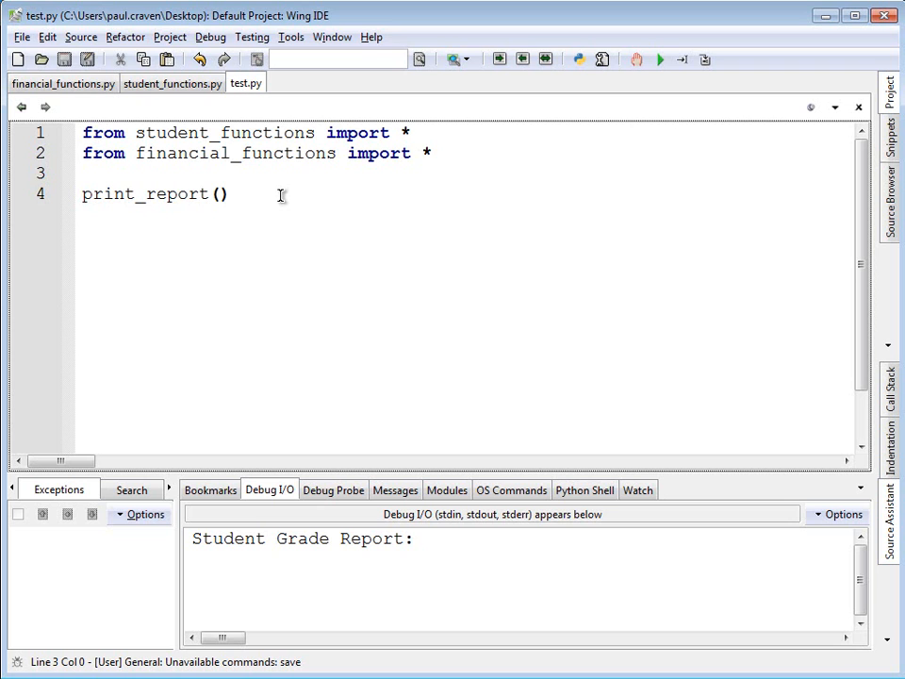
left_click(228, 194)
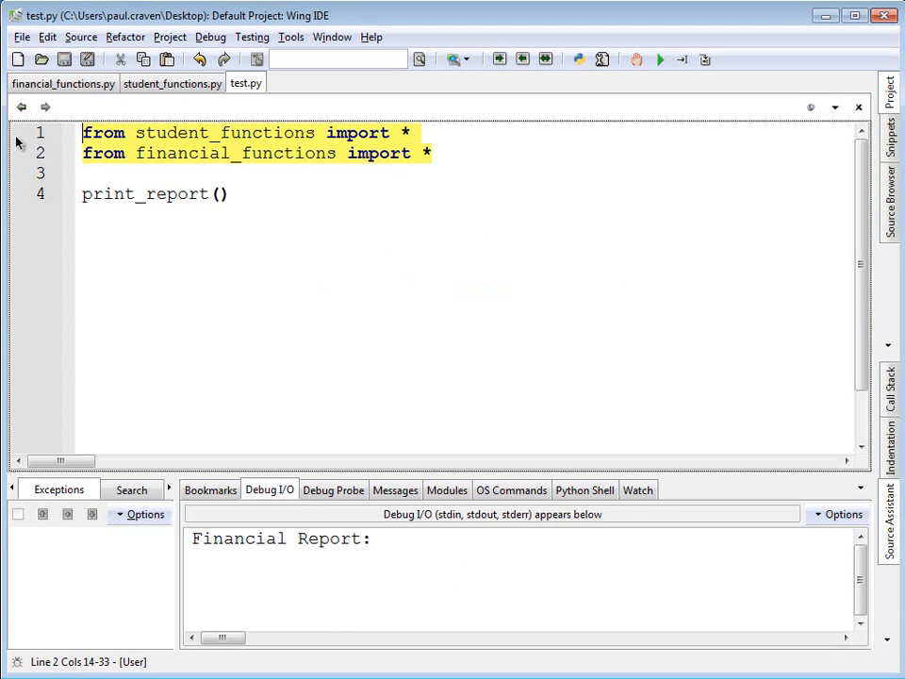
Switch test.py to plain 'import' statements for student_functions and financial_functions.
type("import")
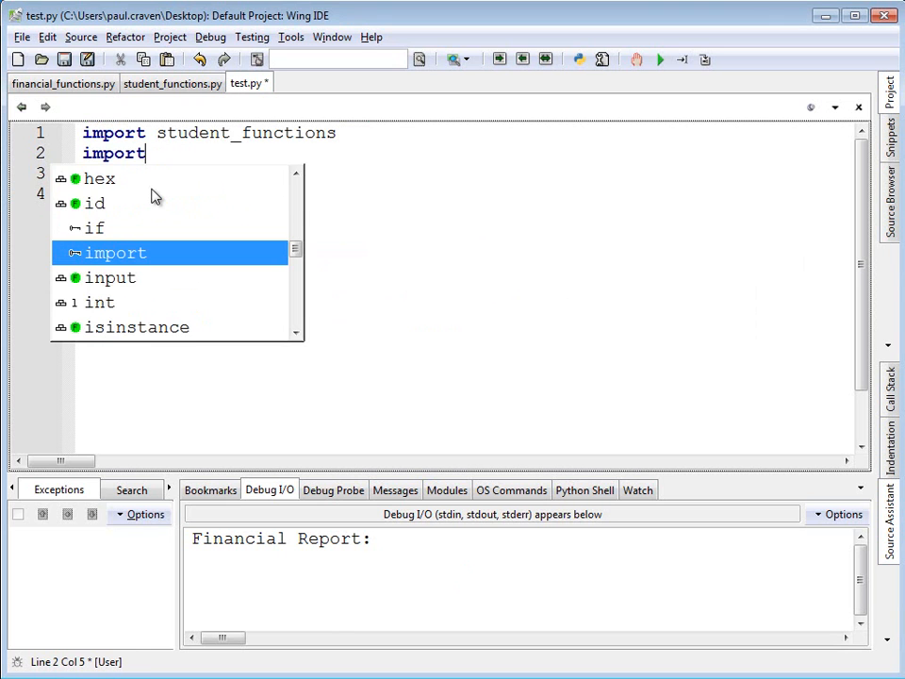
type("fin")
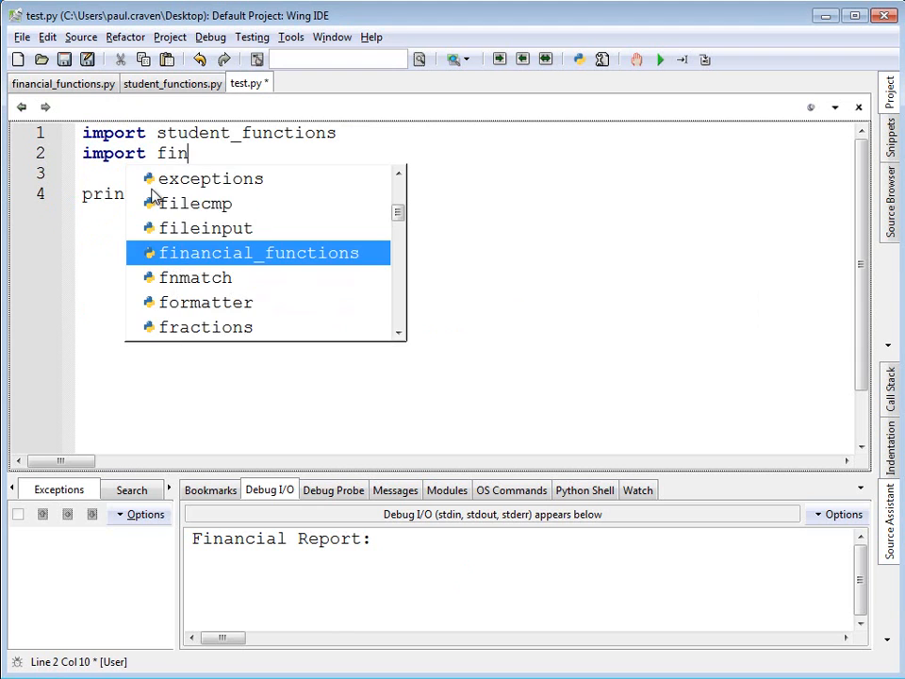
double_click(257, 253)
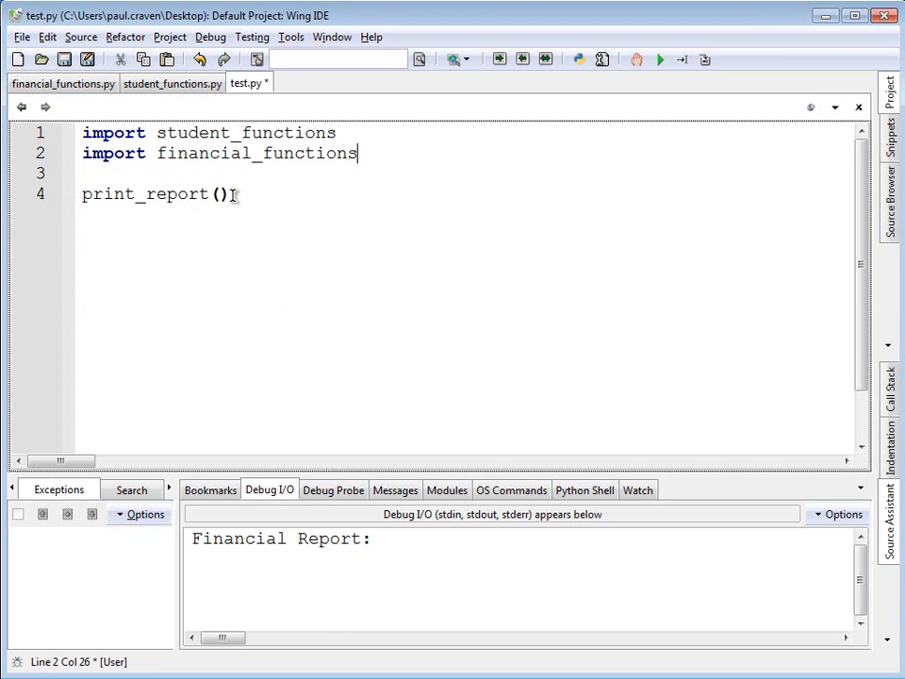
Write module-prefixed print_report() calls for both modules on lines 4 and 5.
type("s")
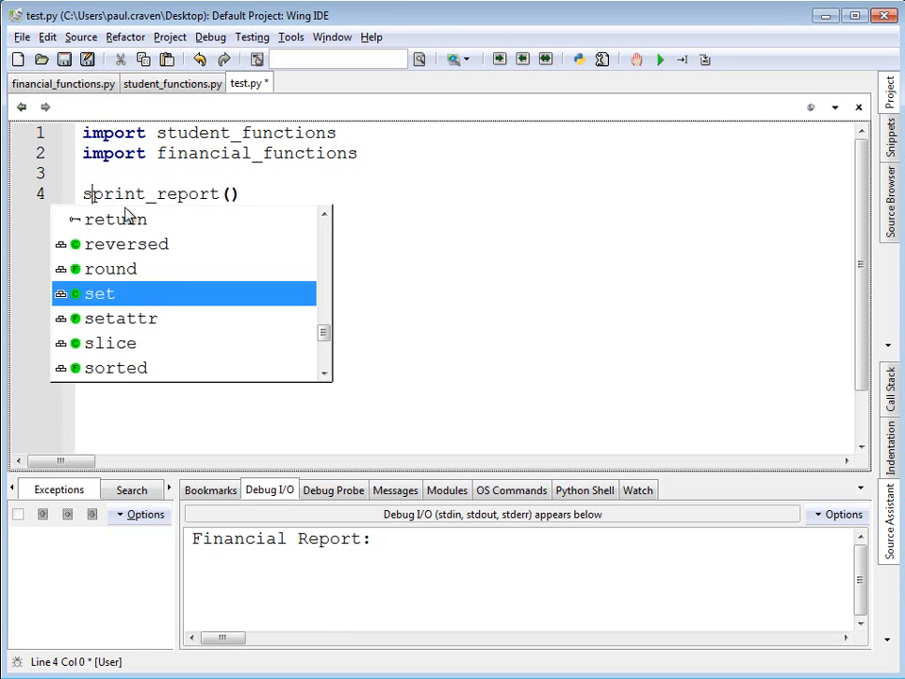
type("tudents")
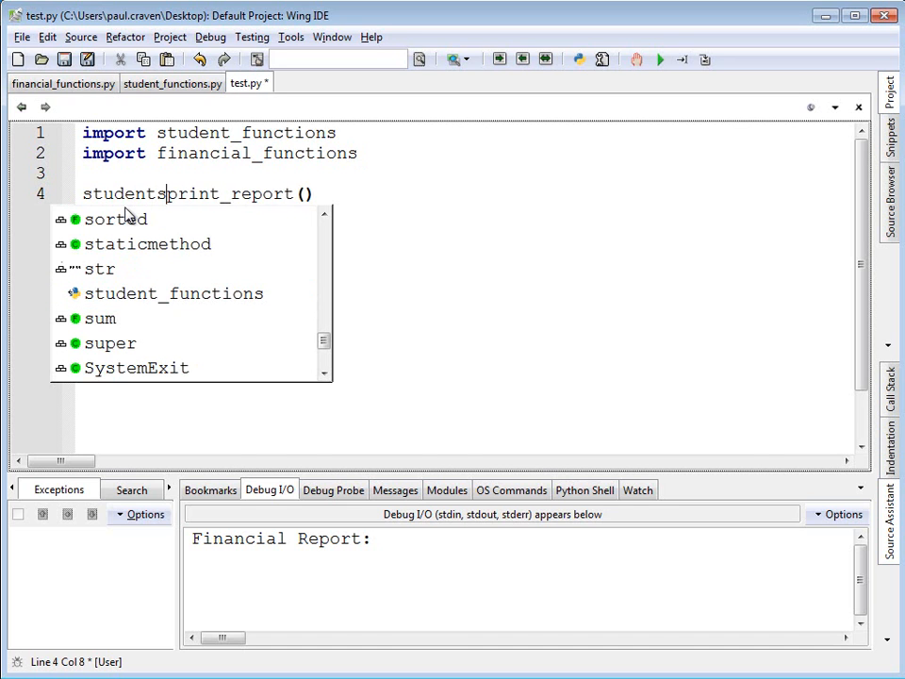
type(".")
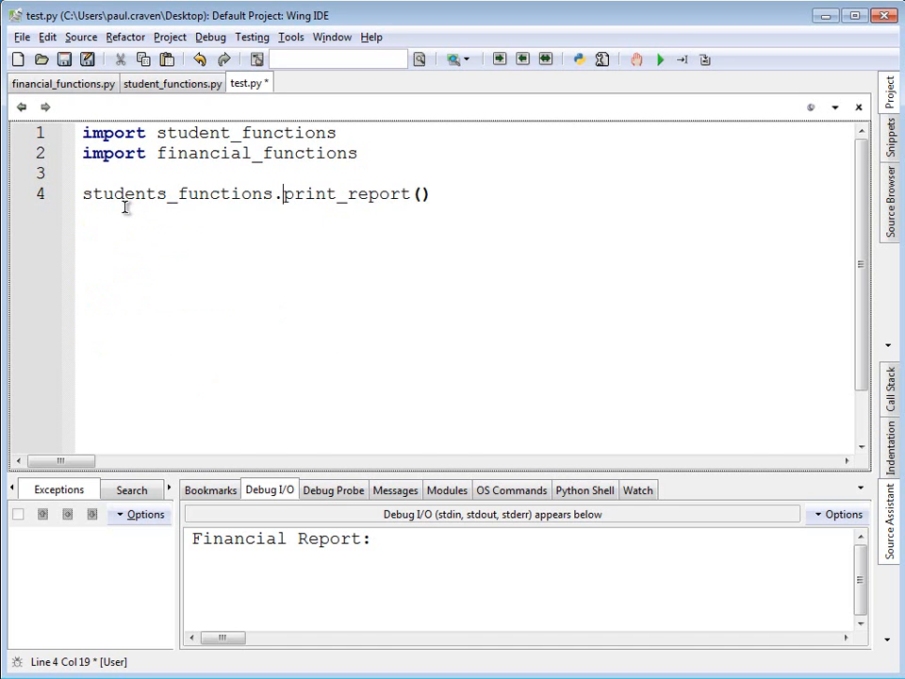
type("financial_functions")
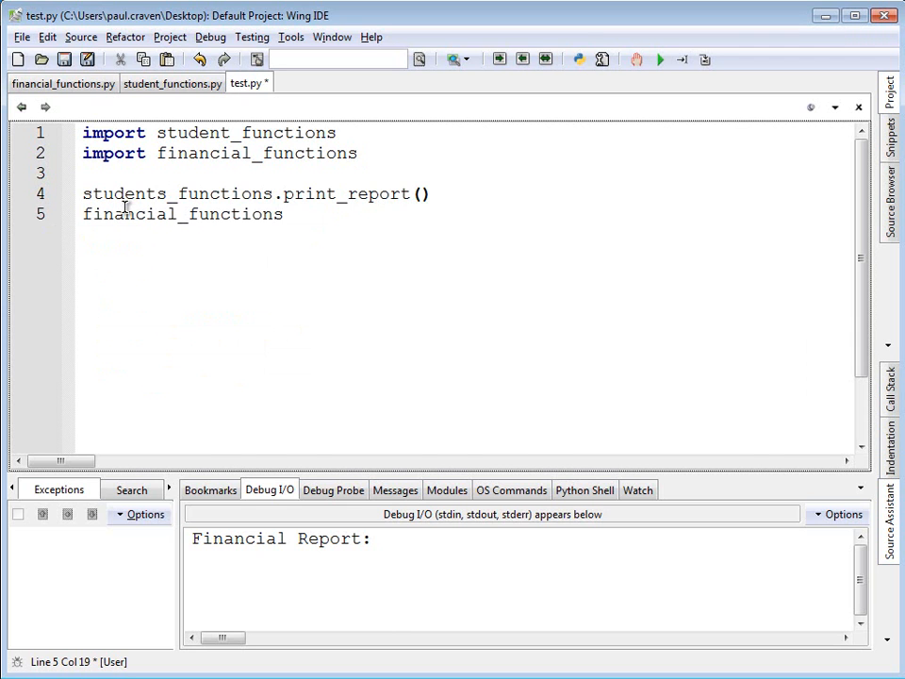
type(".print_report(")
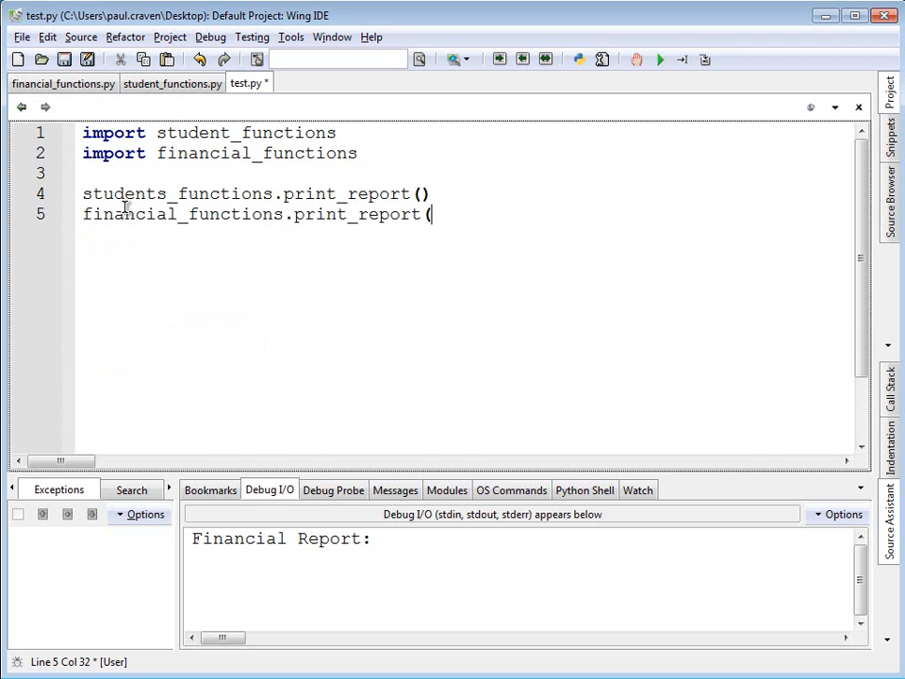
type(")")
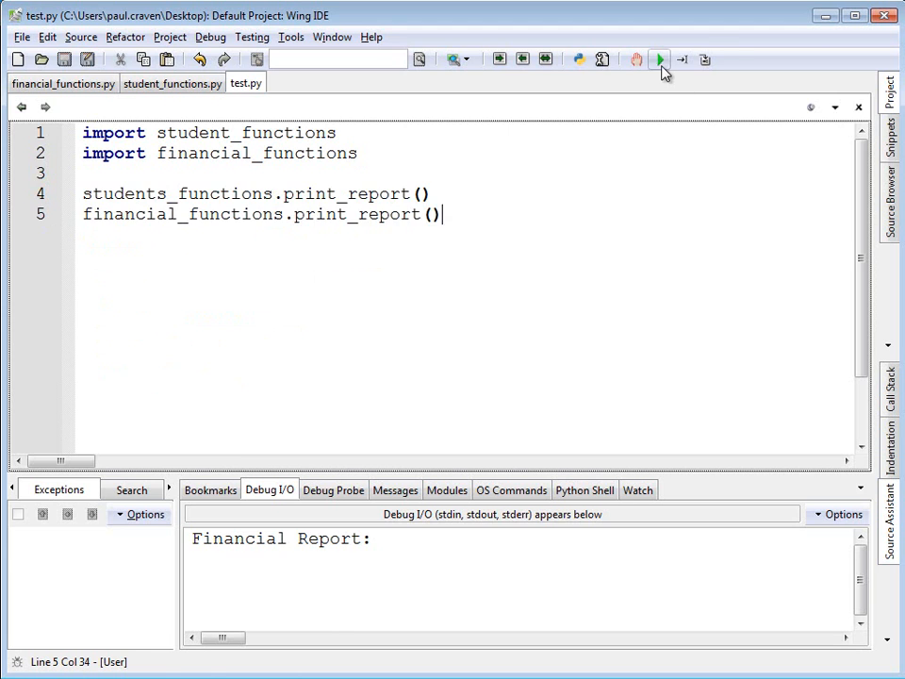
Run test.py, fix the students_functions typo, and rerun to print both reports.
left_click(659, 60)
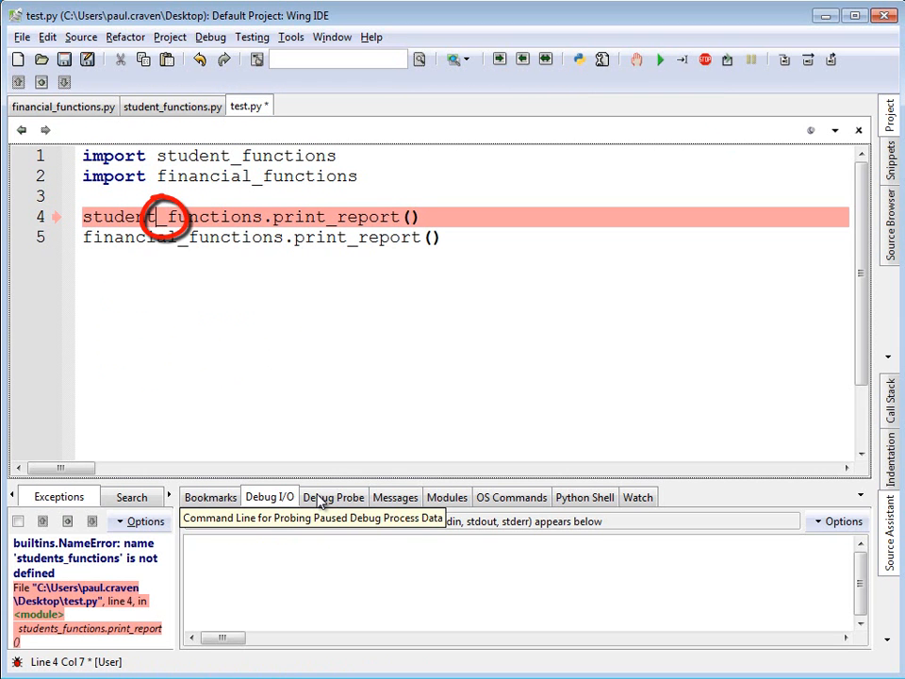
left_click(660, 59)
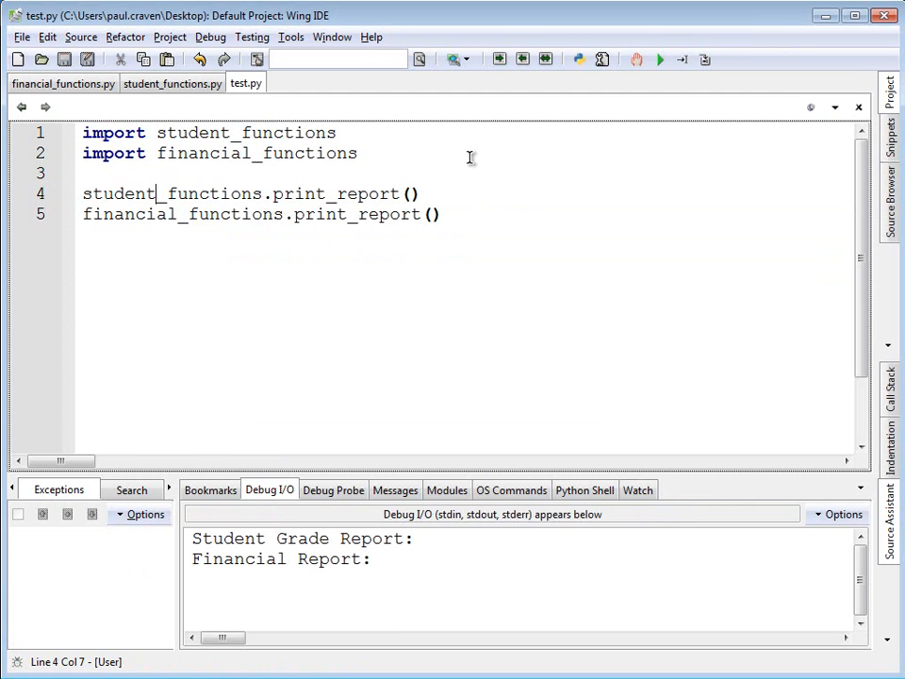
key("alt")
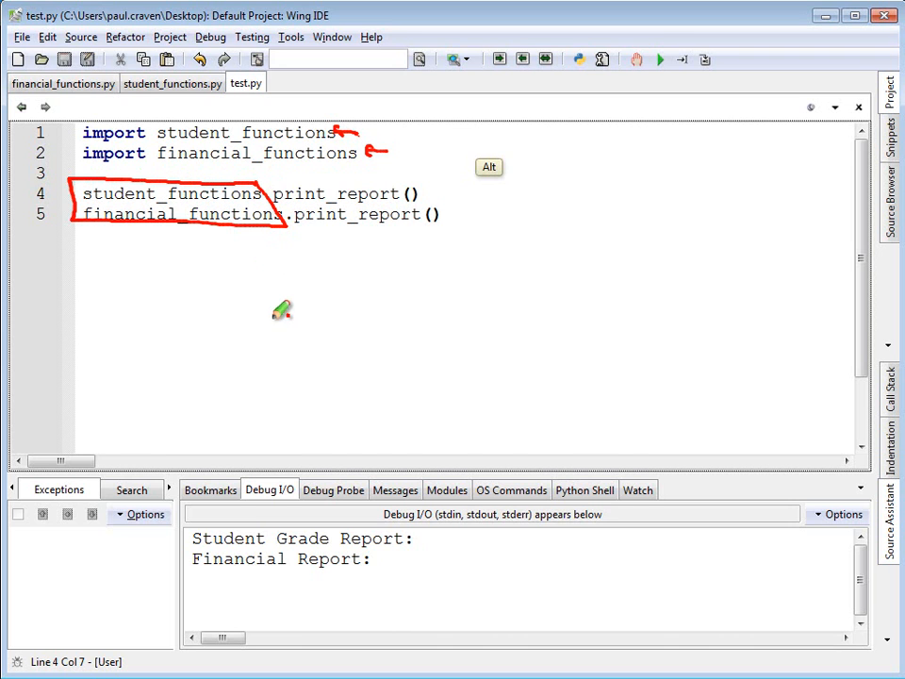
mouse_move(275, 314)
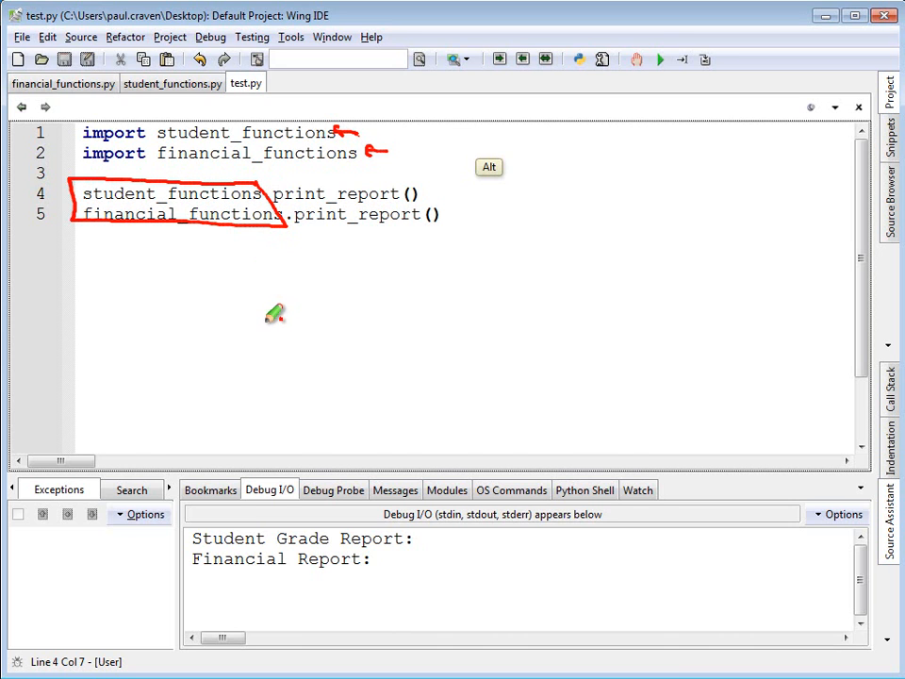